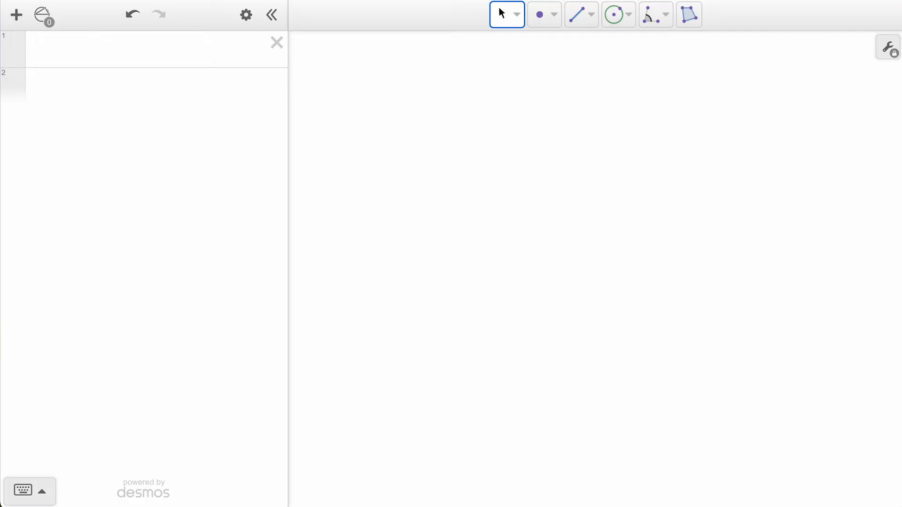
Draw a horizontal line through two points across the middle of the canvas.
click(591, 14)
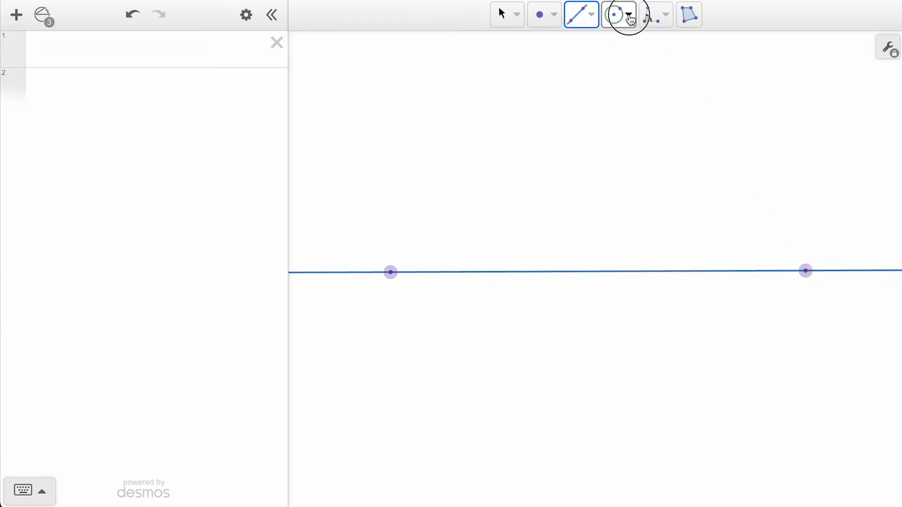
Draw a three-point arc above the line for the upper body, then raise its top point.
click(630, 15)
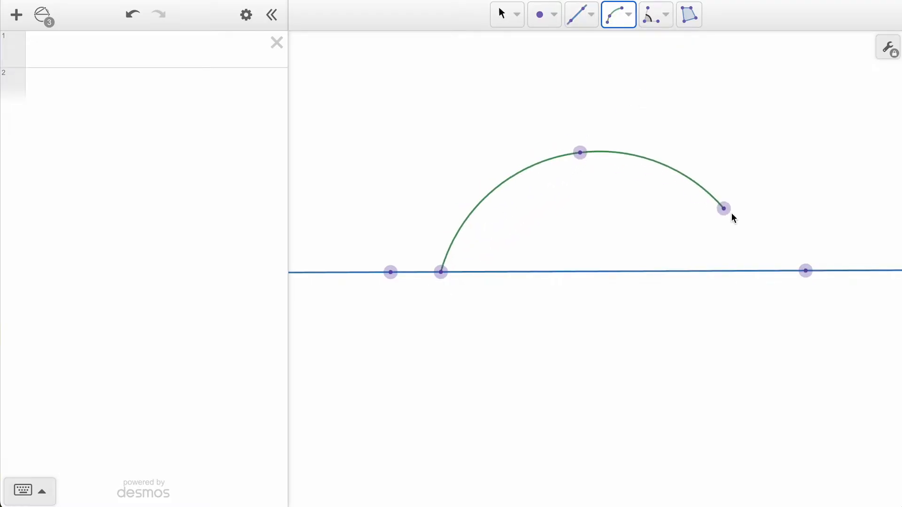
drag(723, 209, 759, 271)
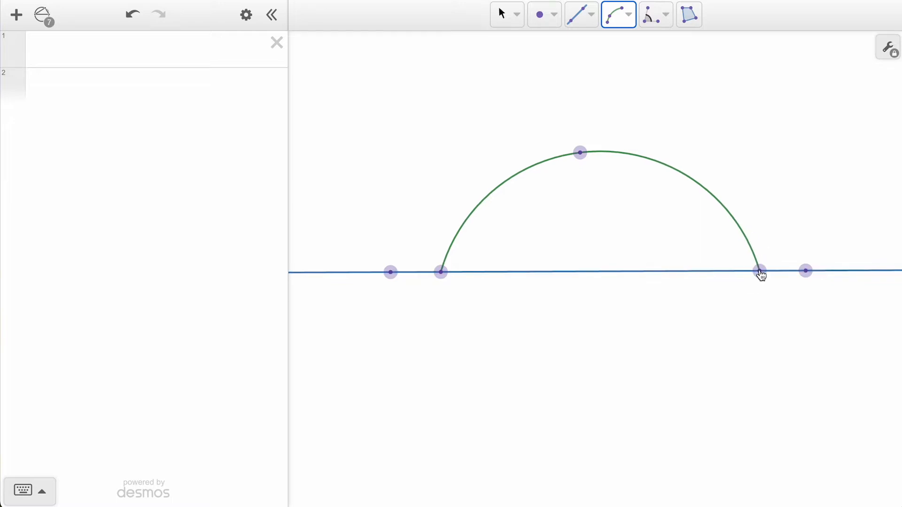
click(500, 14)
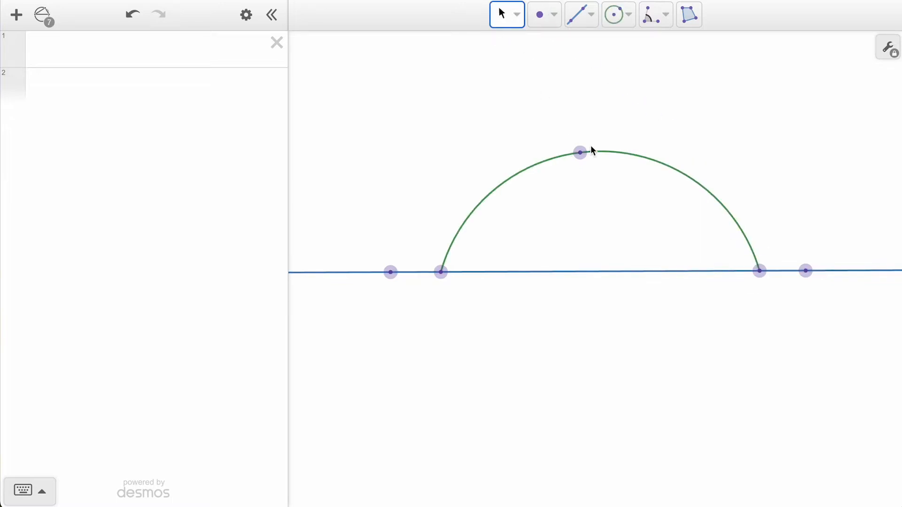
drag(580, 152, 596, 141)
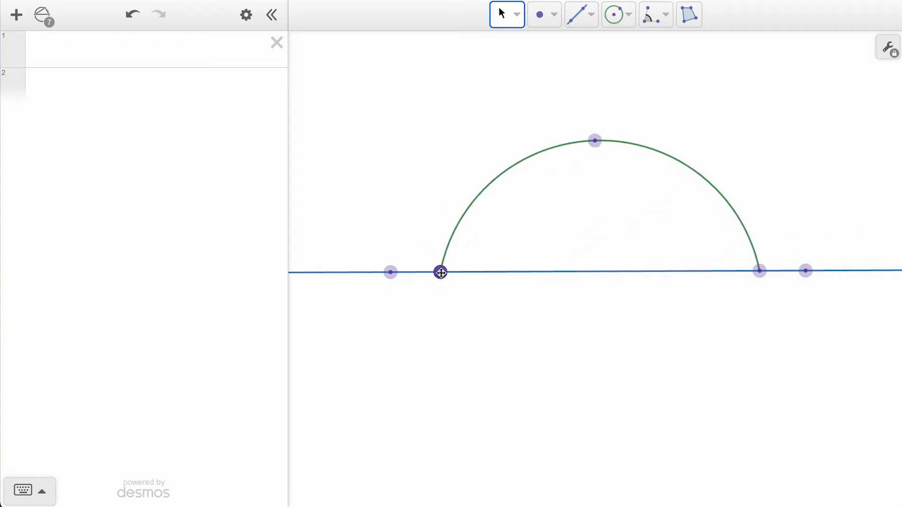
Draw the dorsal fin arcs on the body and the upper tail arcs at its right end.
click(612, 15)
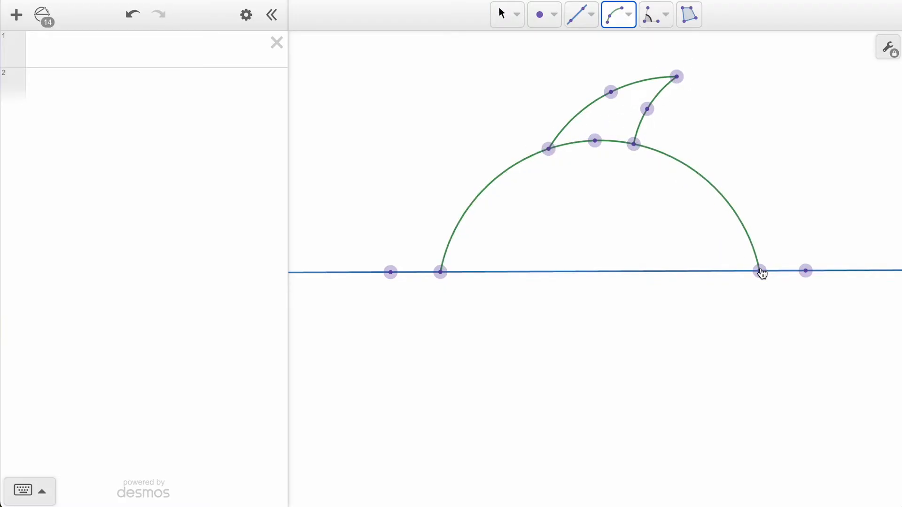
drag(759, 271, 854, 198)
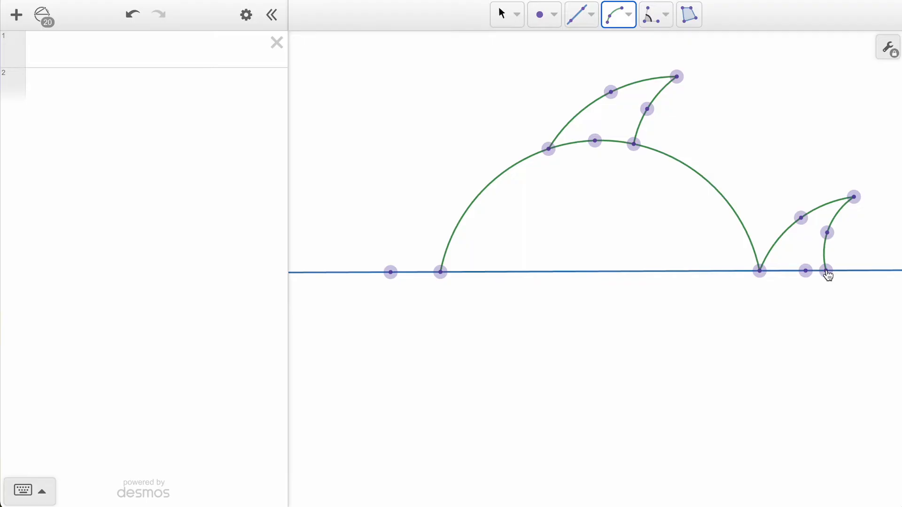
mouse_move(831, 282)
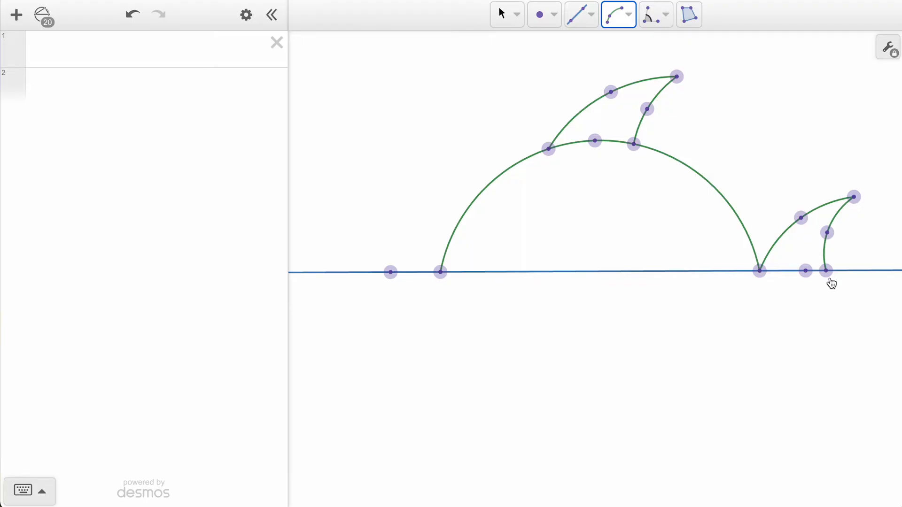
Box-select the upper body, fin and tail arcs and reflect them across the line.
click(515, 14)
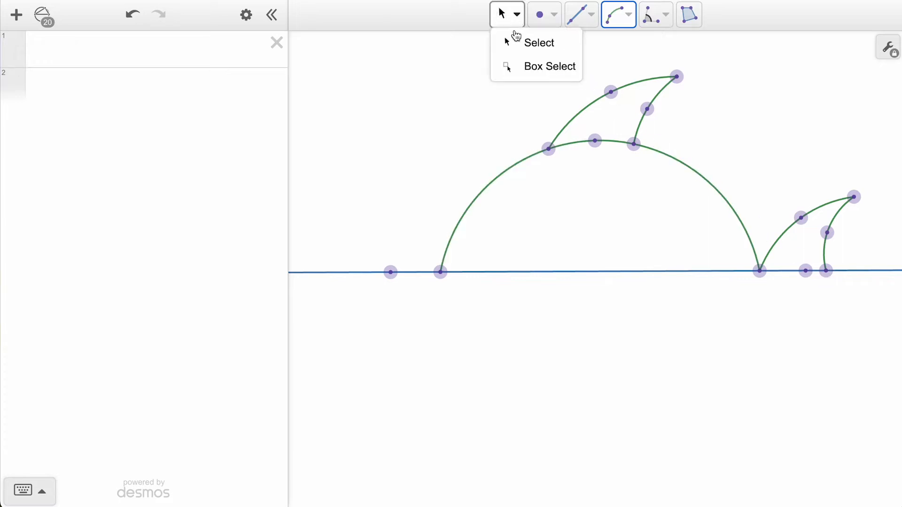
click(548, 66)
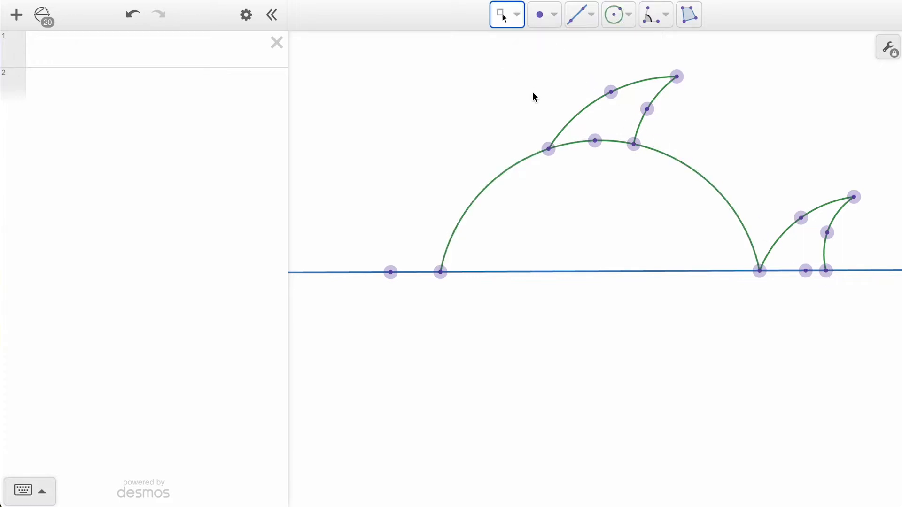
click(658, 81)
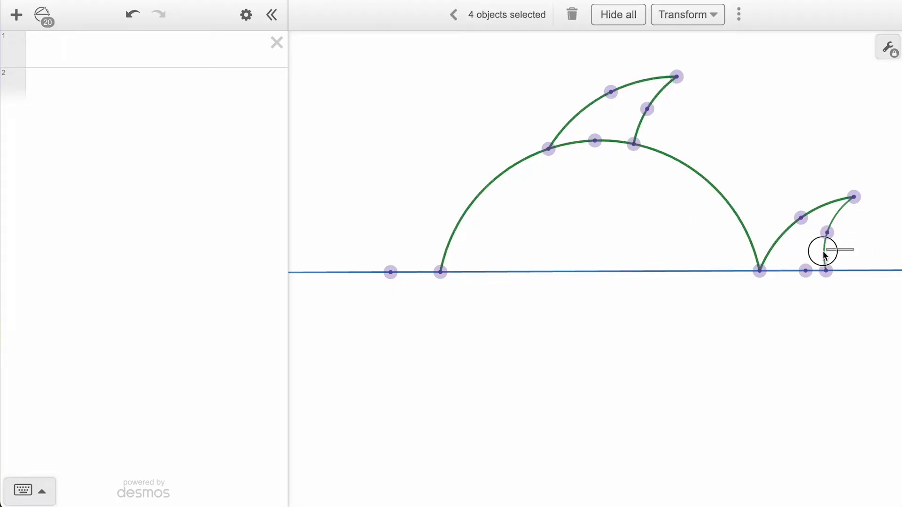
click(826, 250)
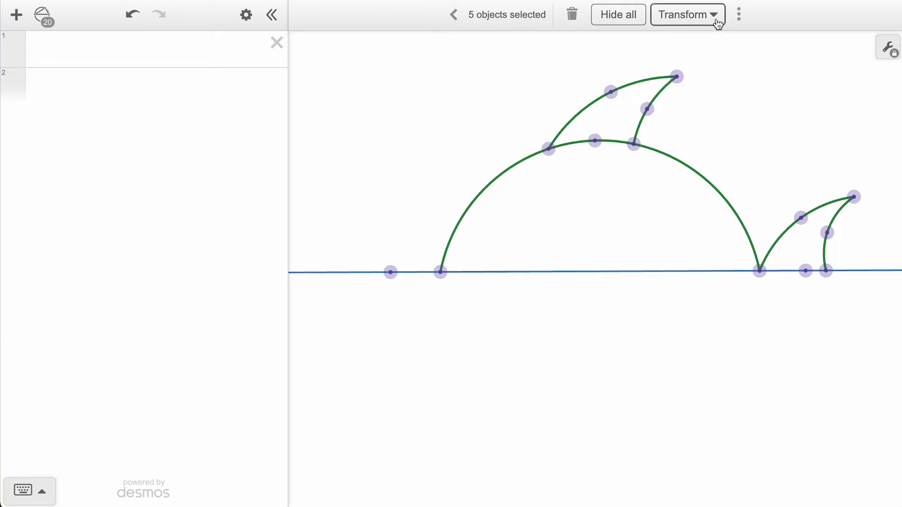
click(687, 15)
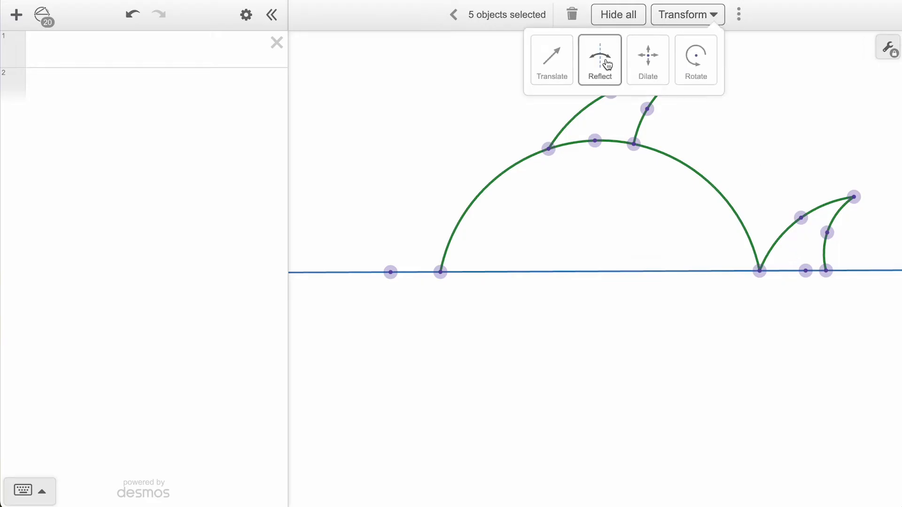
click(599, 59)
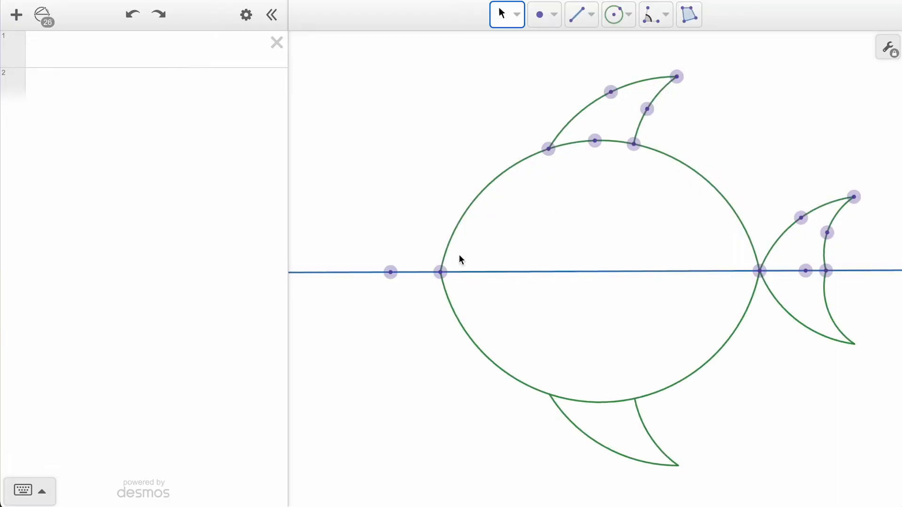
Stretch the nose point left, add a curved gill arc, and adjust the grin's end point.
drag(442, 272, 366, 269)
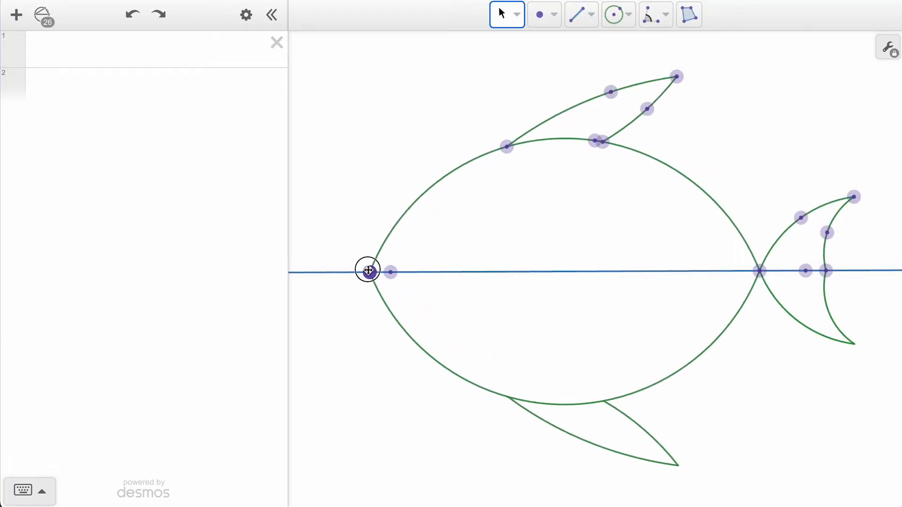
drag(366, 269, 354, 272)
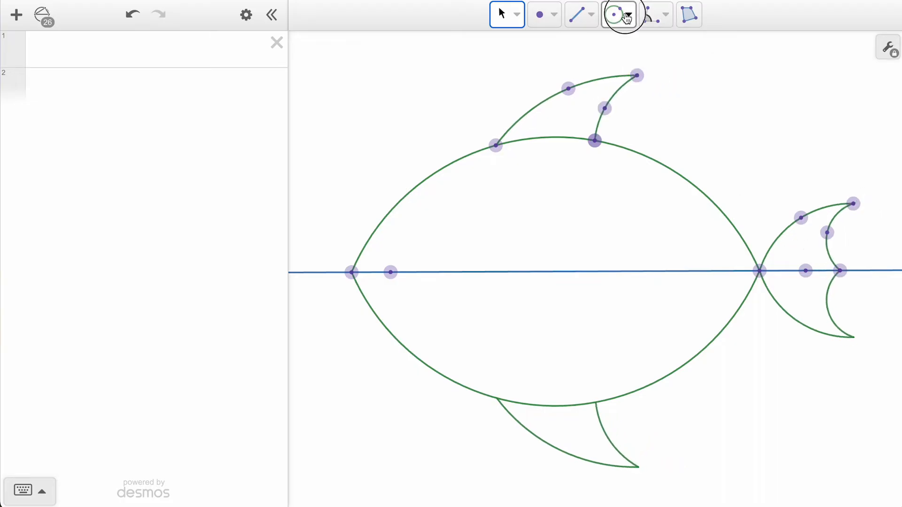
click(618, 14)
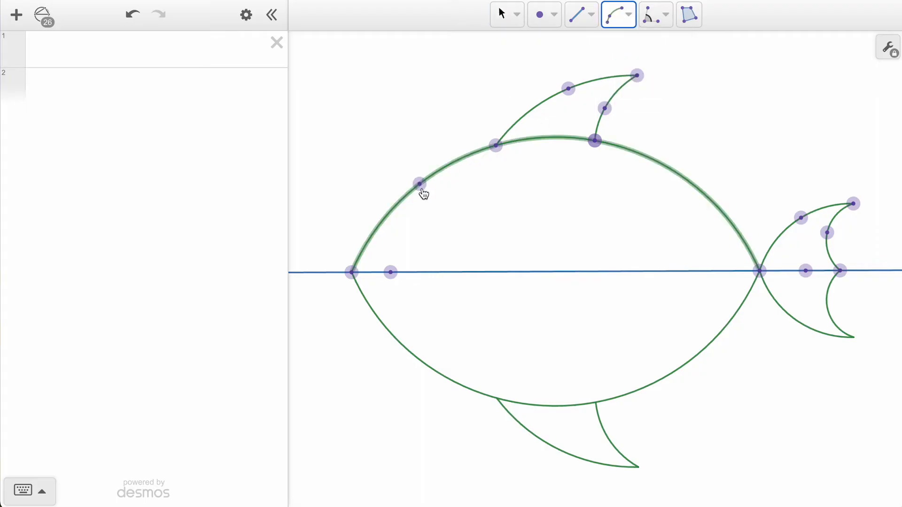
drag(418, 184, 438, 370)
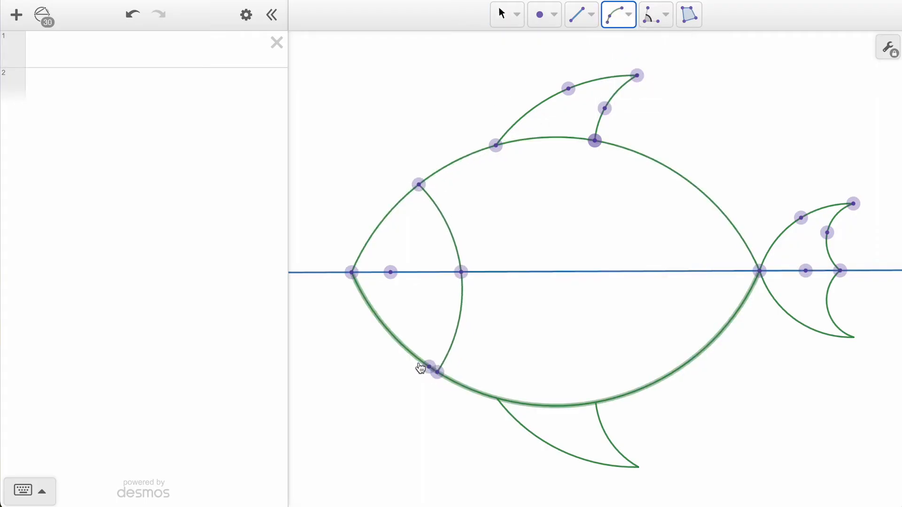
drag(434, 371, 443, 319)
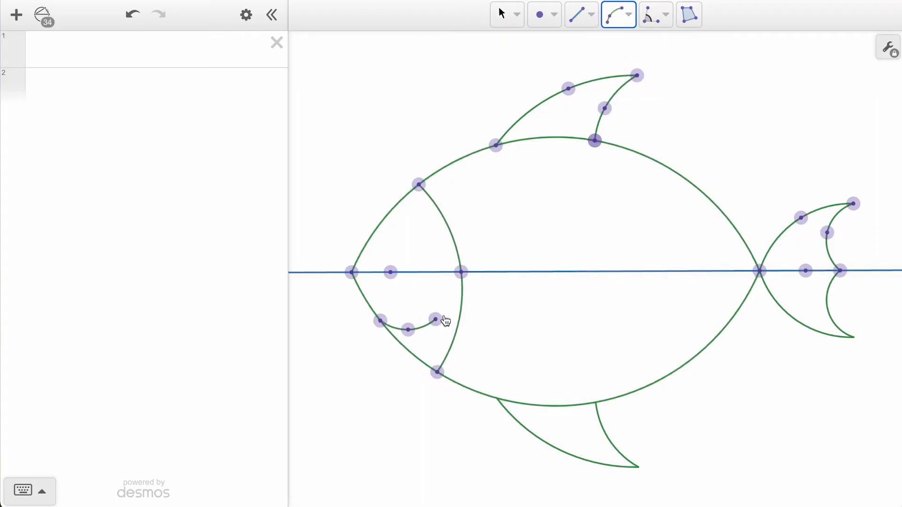
click(628, 14)
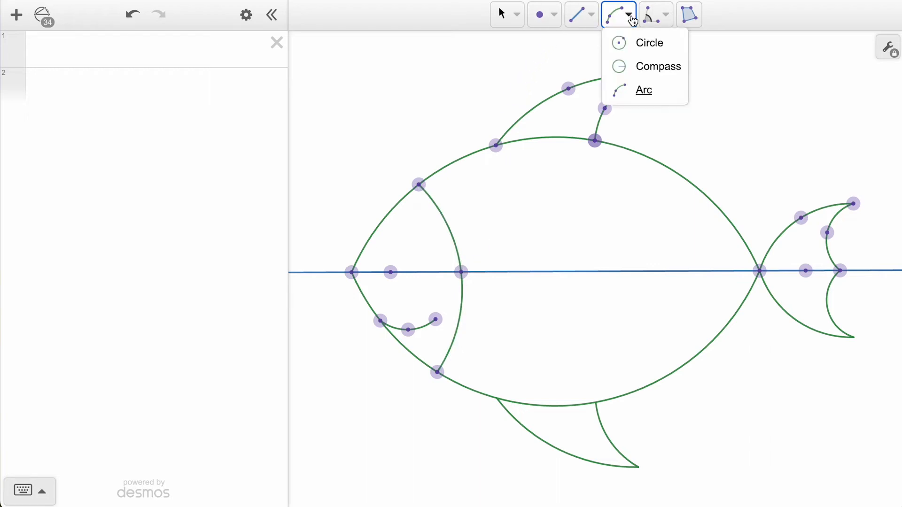
Draw a small eye circle inside the head and four bubble circles above the fish.
click(648, 42)
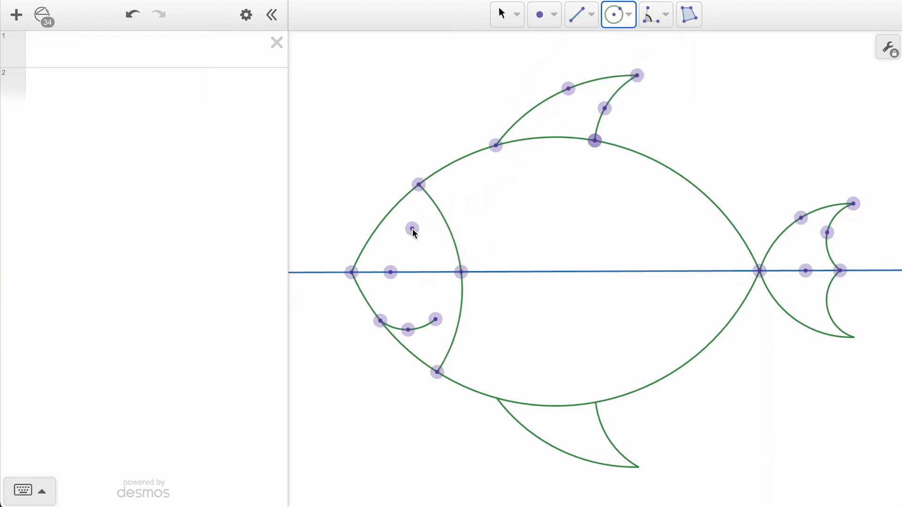
click(411, 234)
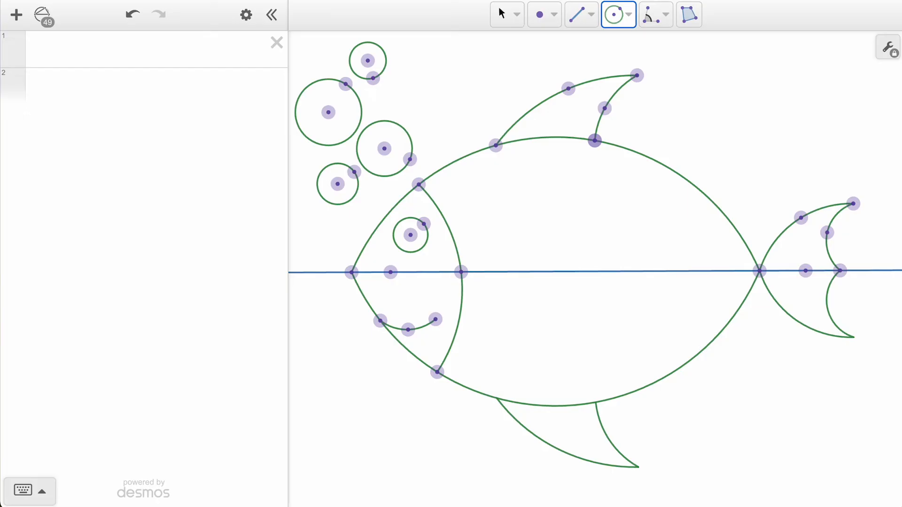
click(500, 14)
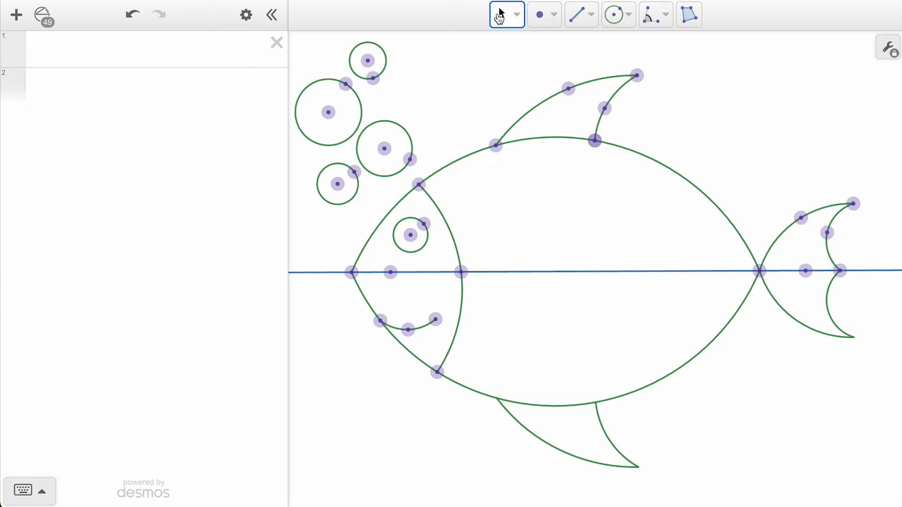
Hide the dorsal fin's tip point and turn on Reveal hidden objects in settings.
click(637, 75)
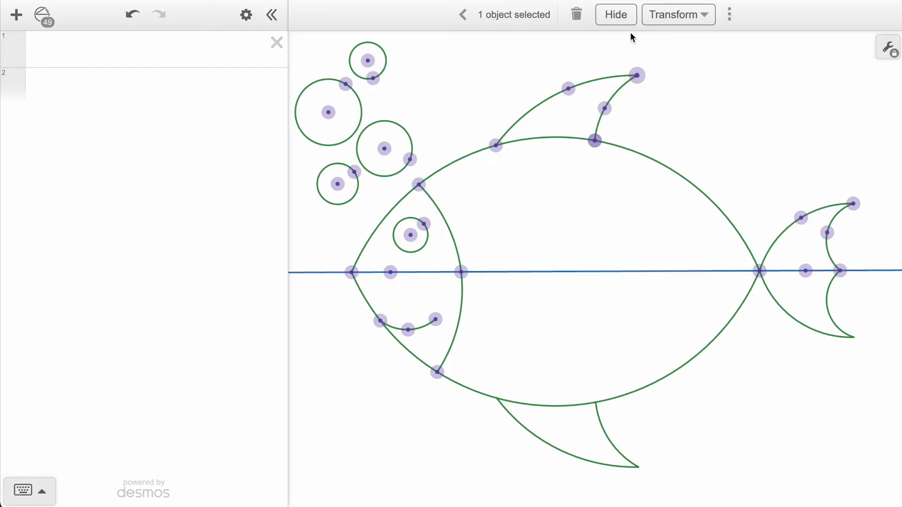
click(615, 15)
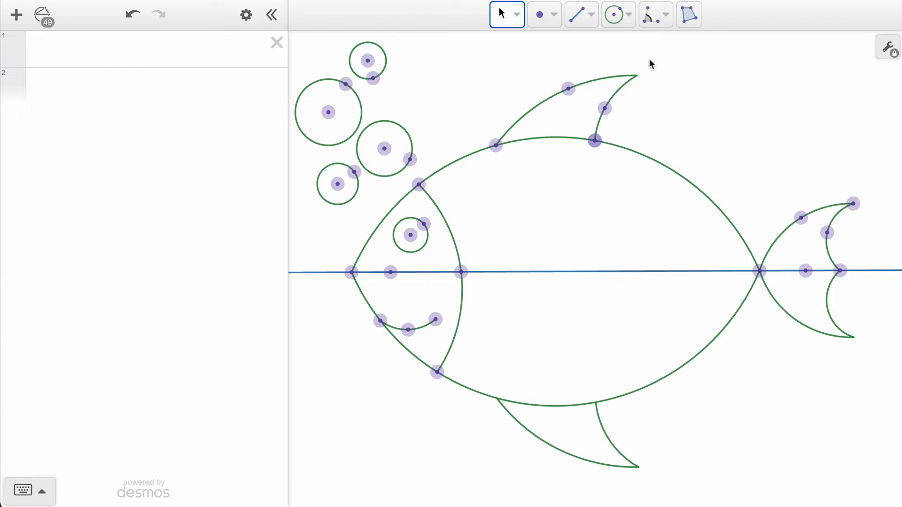
mouse_move(874, 47)
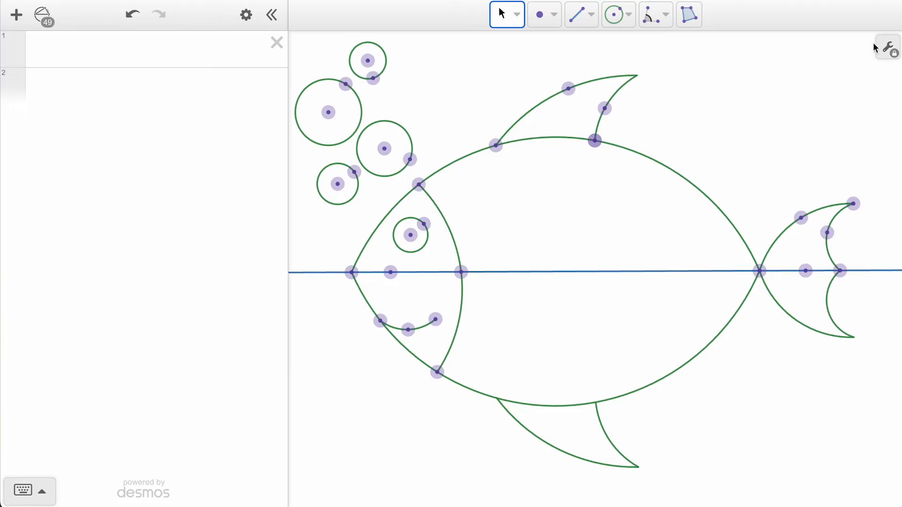
click(887, 47)
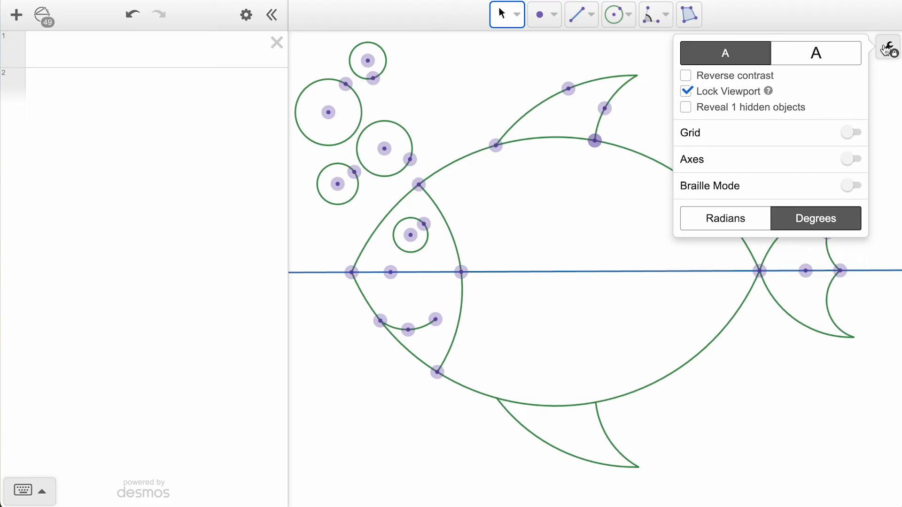
click(685, 107)
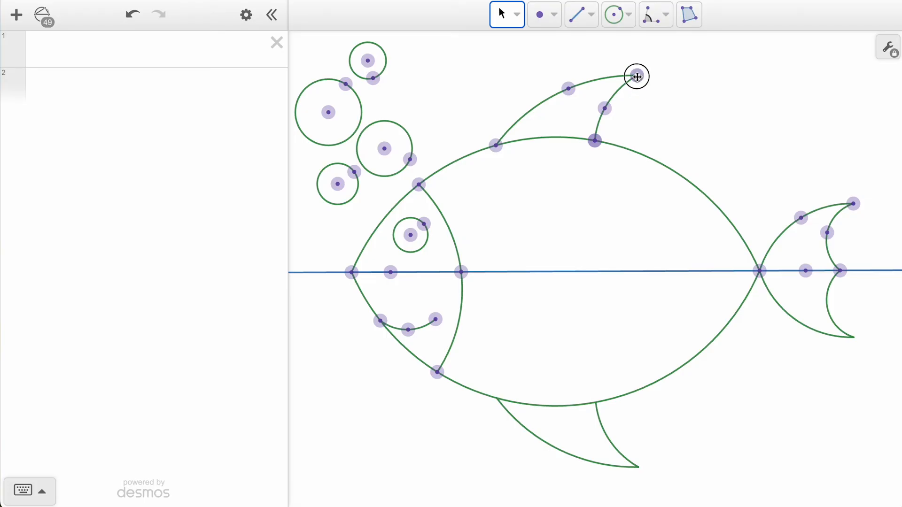
Marquee-select every object of the fish drawing and hide them all.
drag(637, 76, 638, 90)
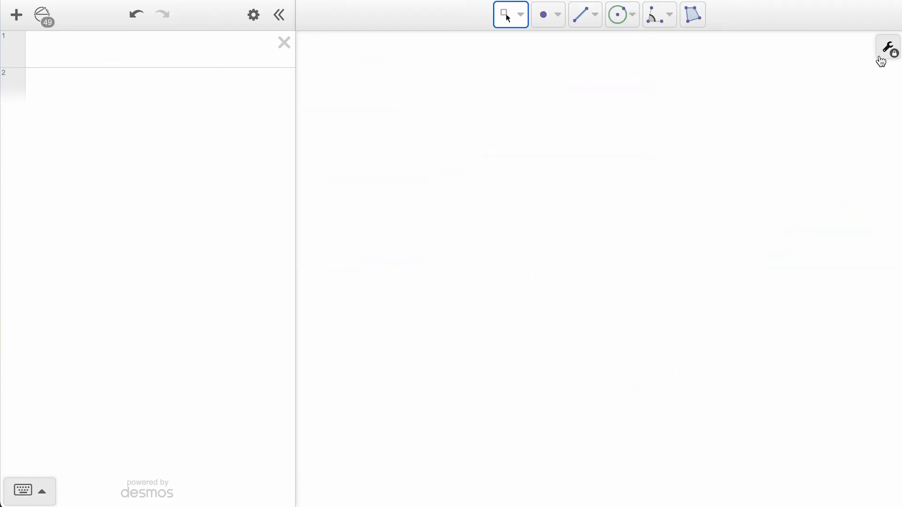
Show the bubbles, fish arcs and eye again, then turn off Reveal hidden objects.
click(887, 47)
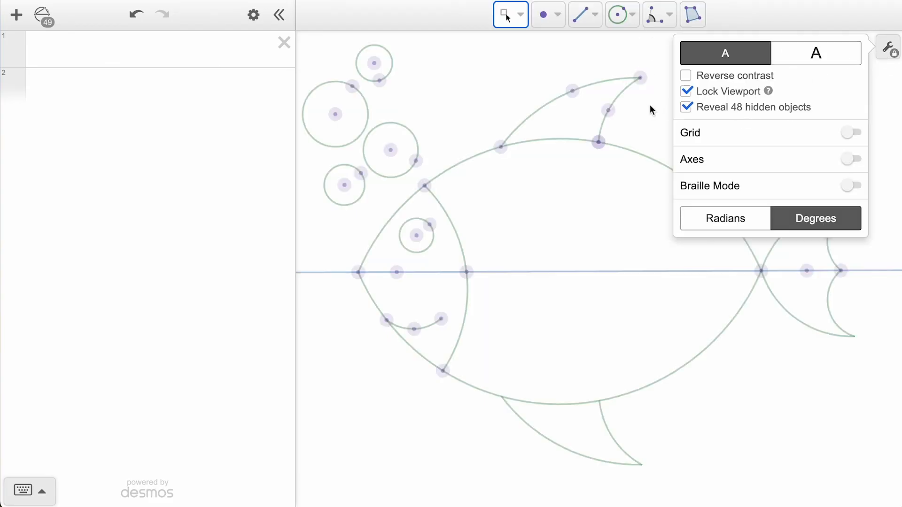
click(333, 156)
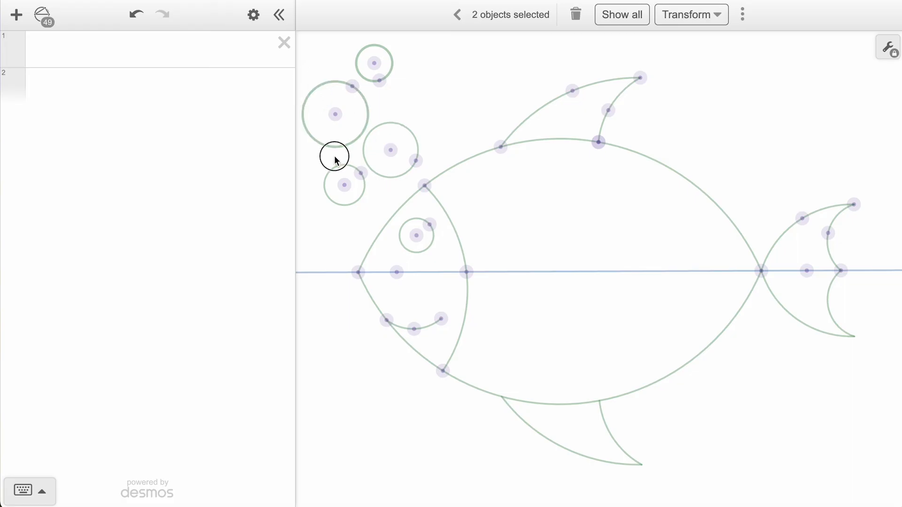
click(604, 135)
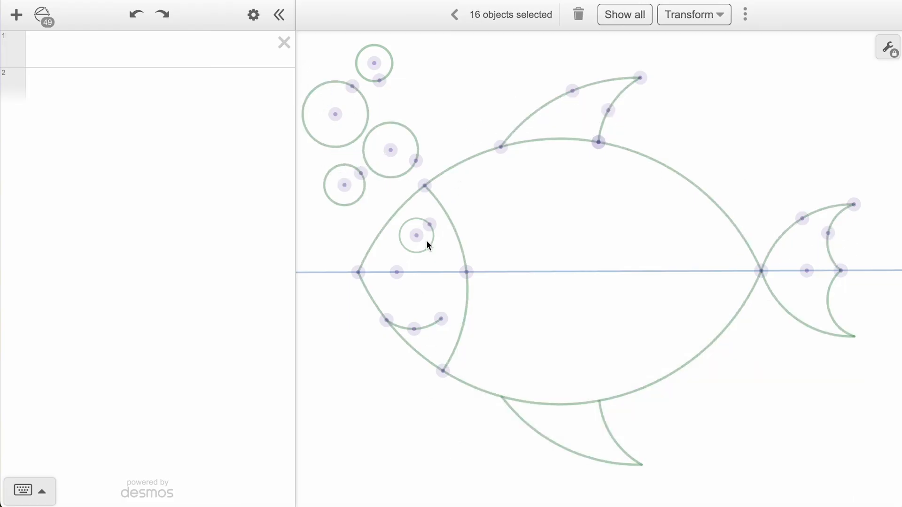
click(415, 236)
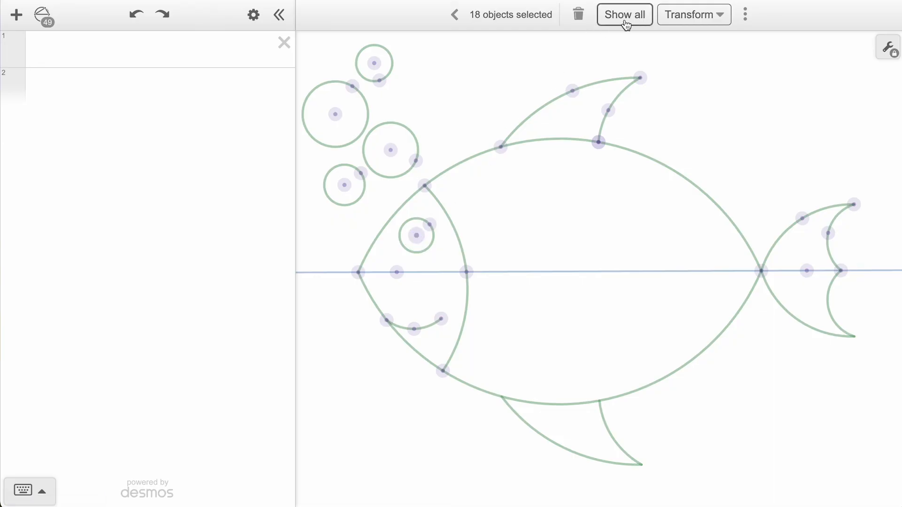
click(625, 15)
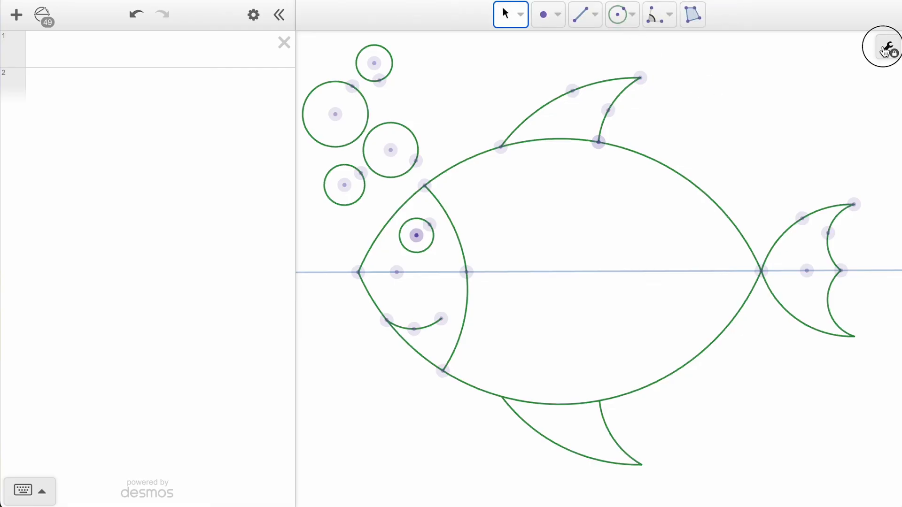
click(891, 48)
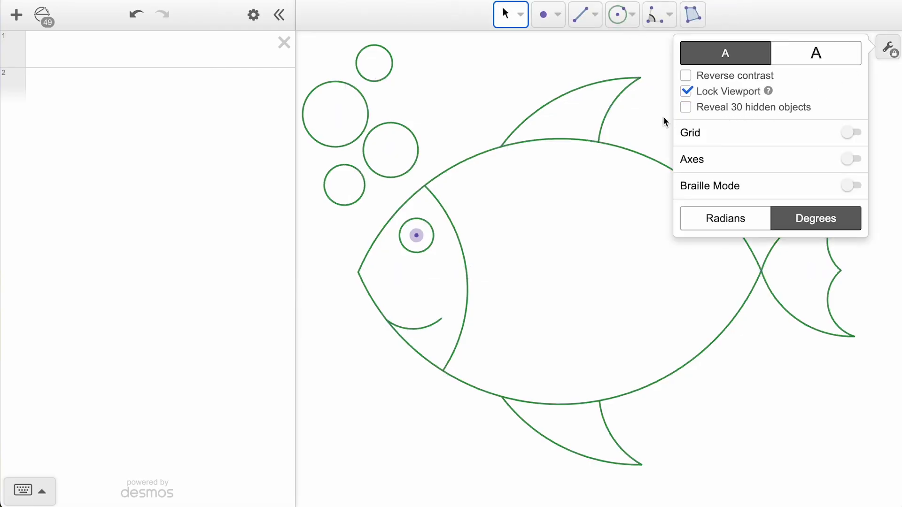
click(887, 48)
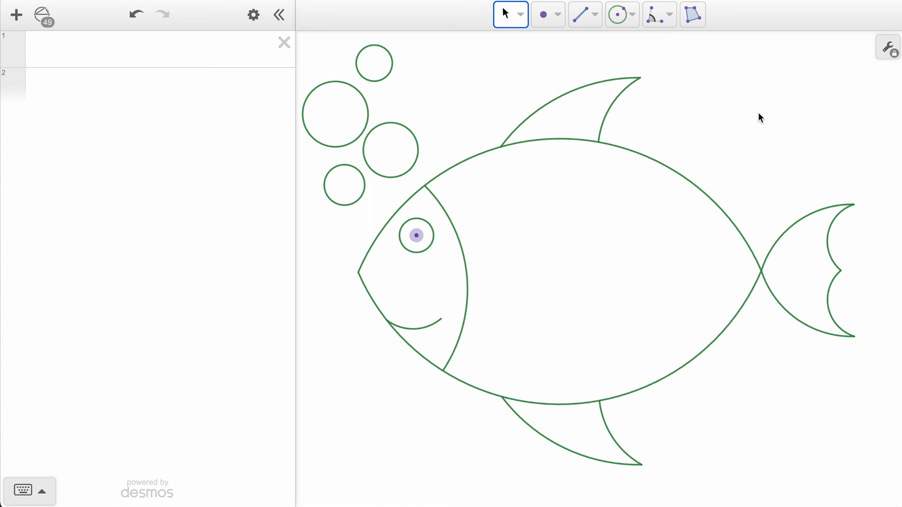